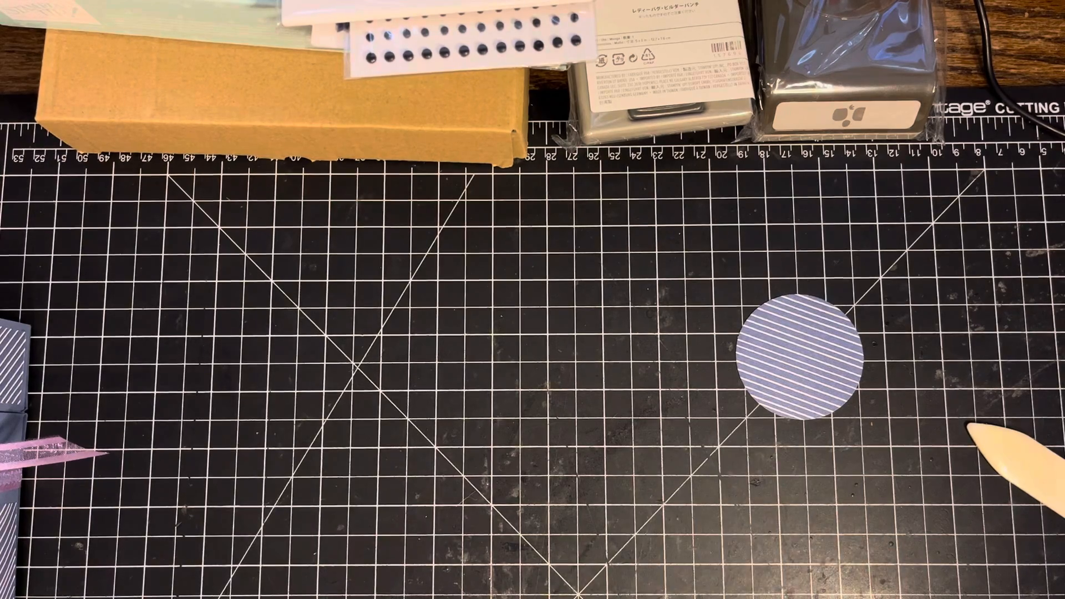
Step: Slide the cut striped paper circle from the right edge to the mat's bottom centre
left_click_drag(801, 359, 577, 476)
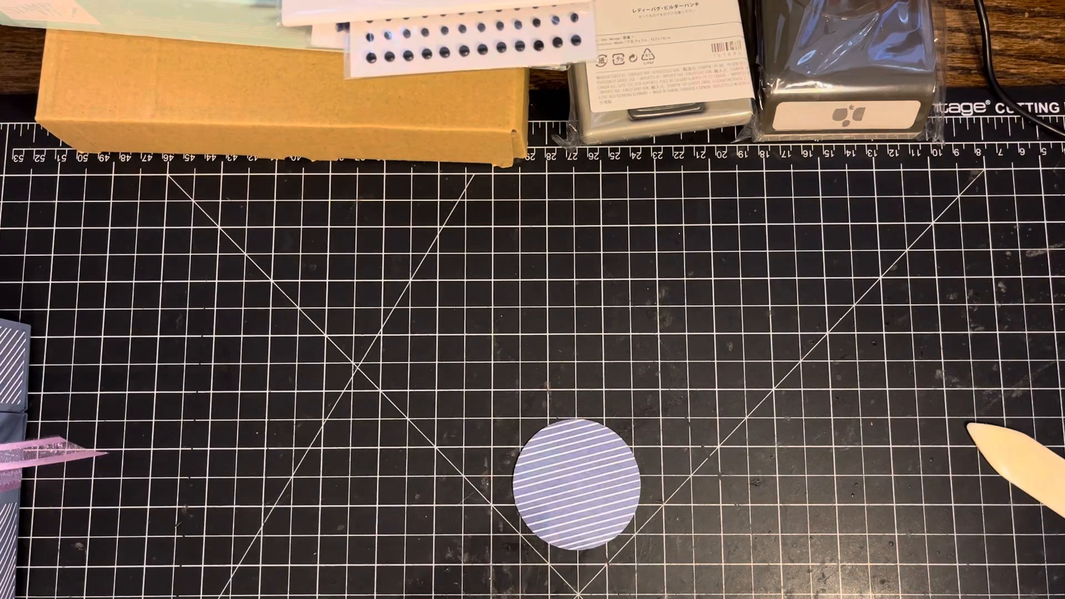